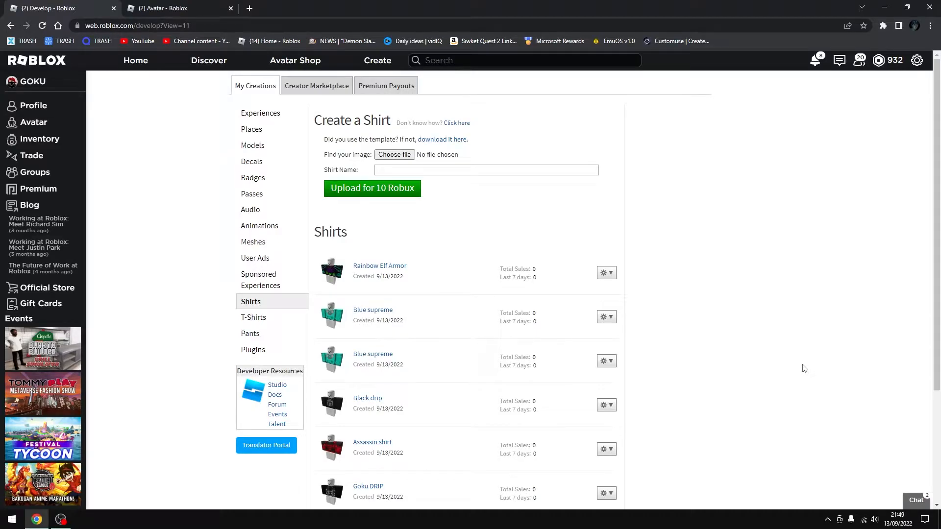
- Scroll down the Shirts list on the Create page to see all uploaded shirts
scroll("down", 3)
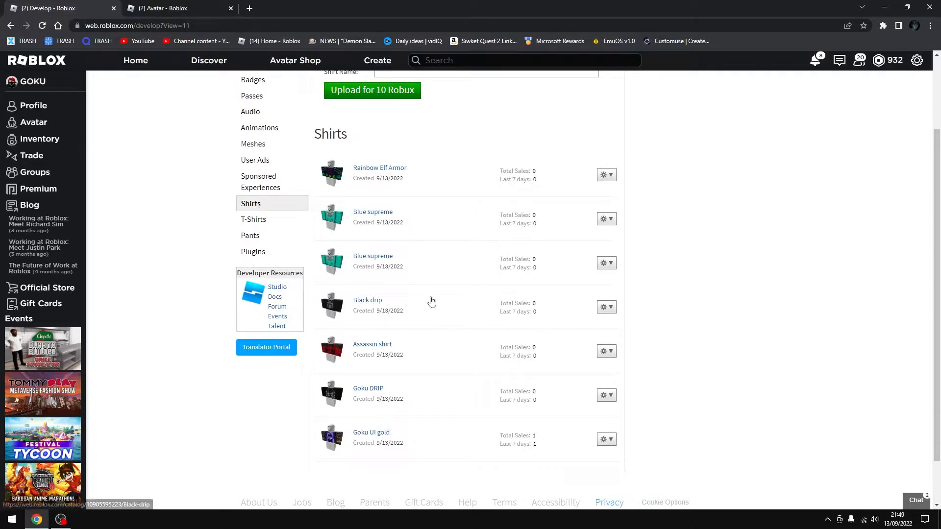
mouse_move(334, 261)
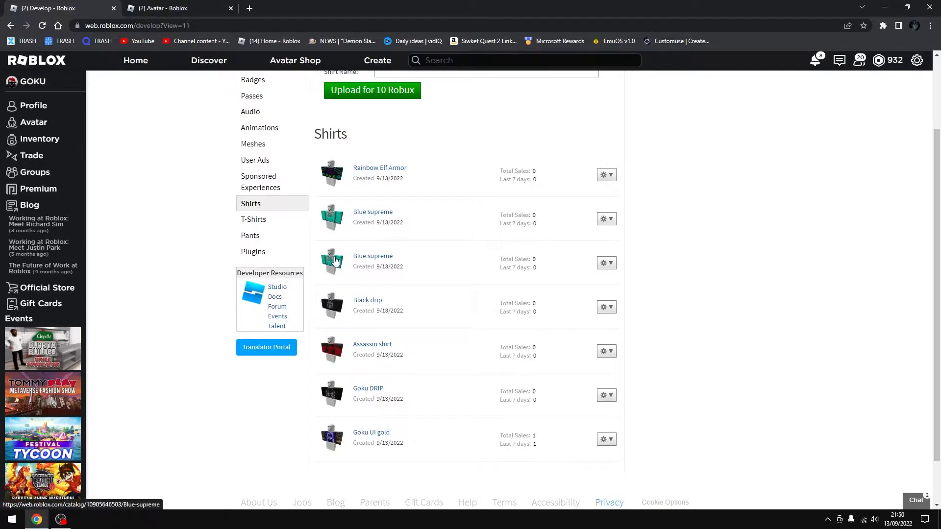
mouse_move(382, 263)
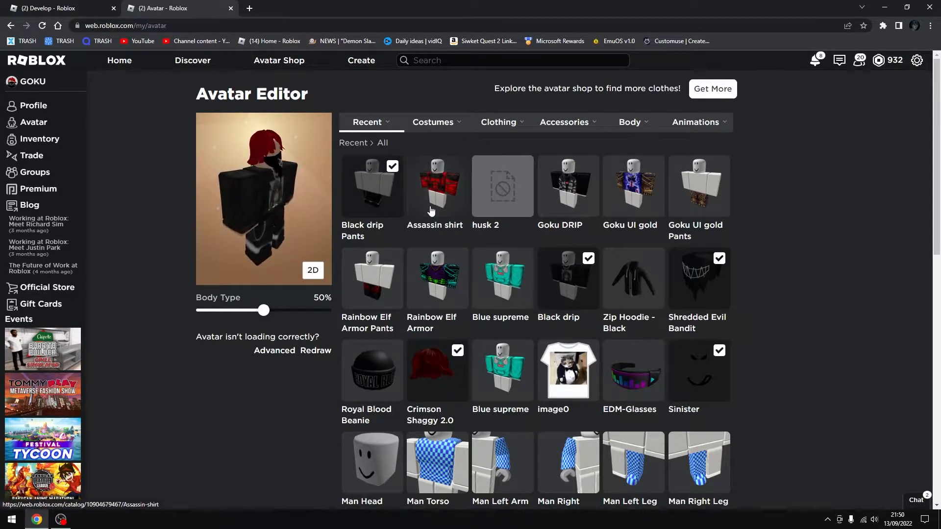
- Wear the Goku UI gold shirt and pants, then switch to Rainbow Elf Armor pants and shirt
left_click(437, 187)
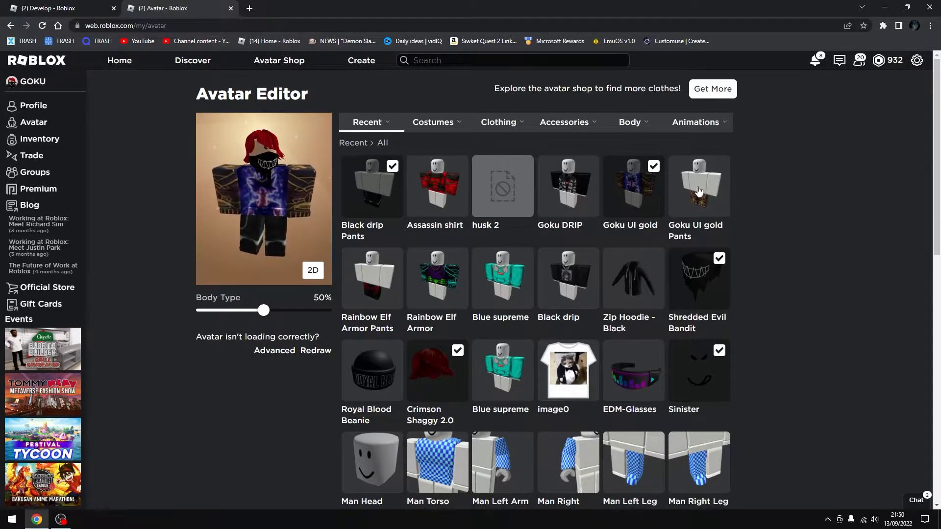
left_click(566, 186)
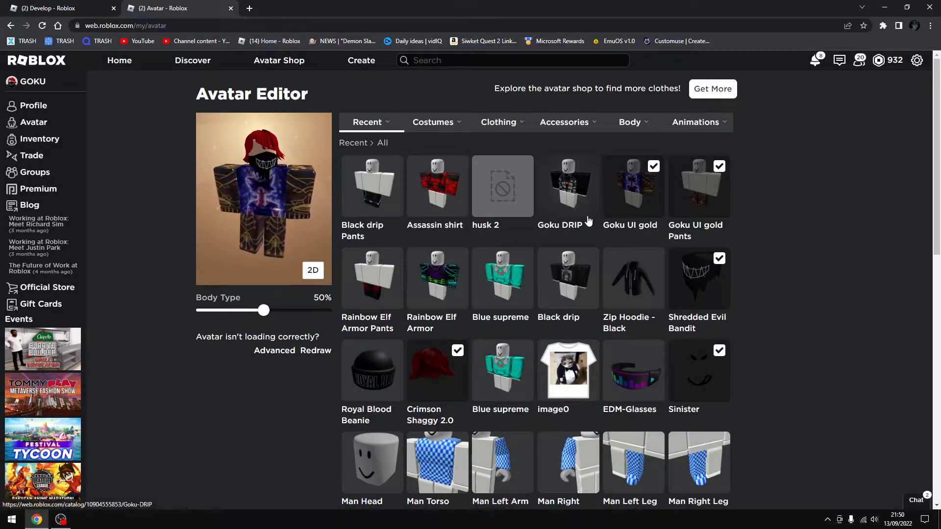
left_click(372, 277)
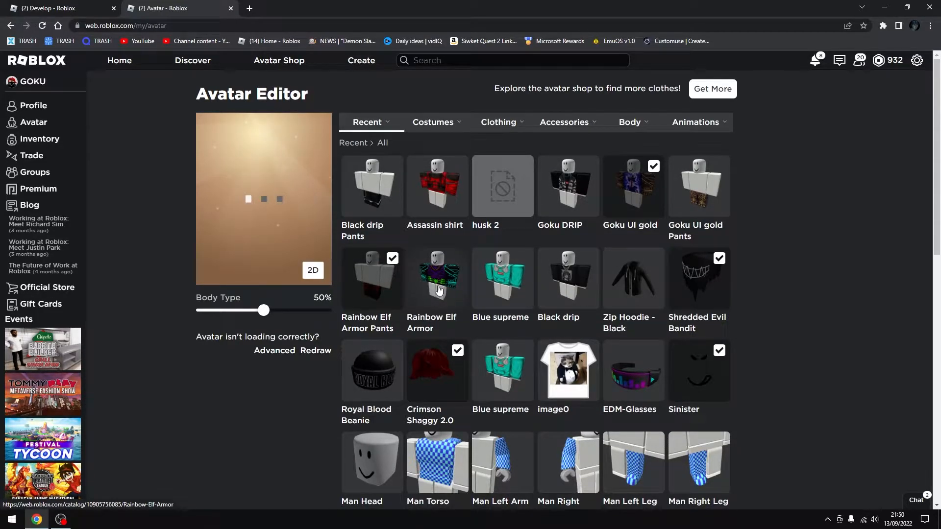
left_click(437, 277)
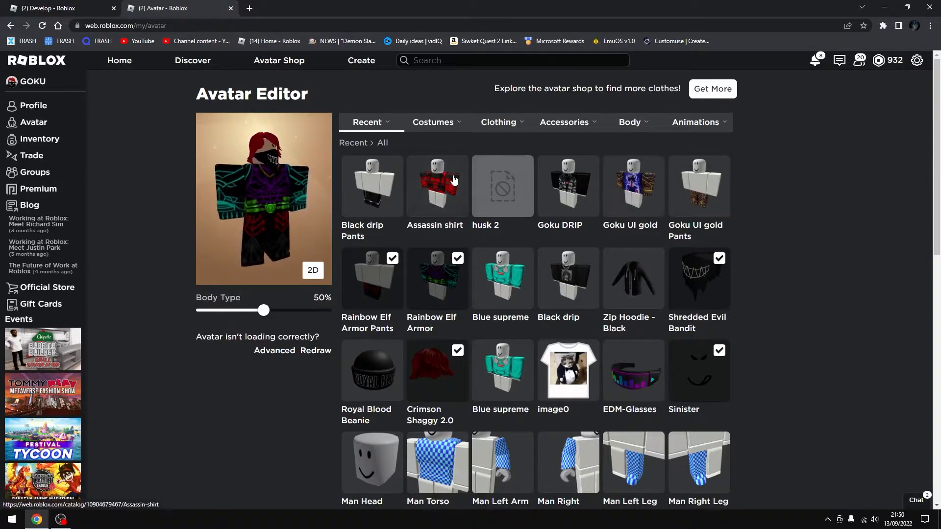
- Try the Assassin and Blue supreme shirts, ending with the Black drip shirt on the avatar
left_click(437, 186)
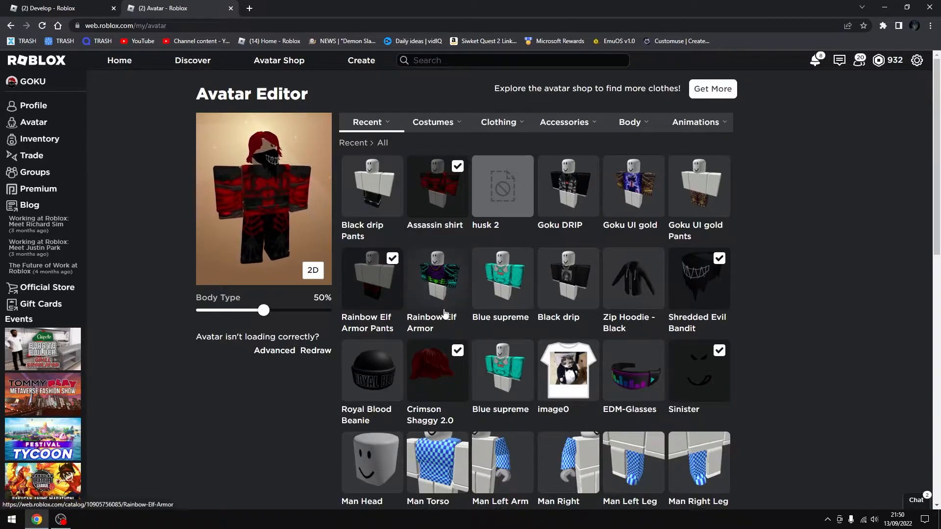
left_click(501, 277)
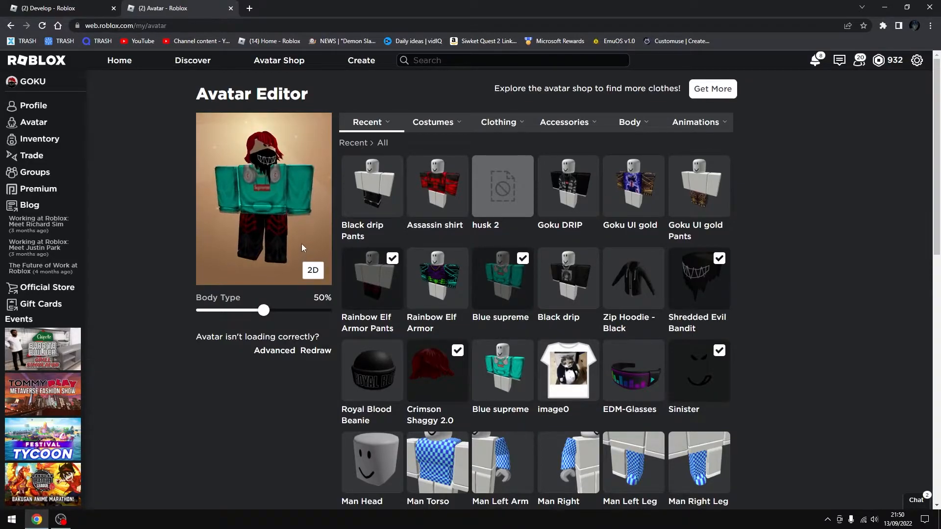
left_click(371, 185)
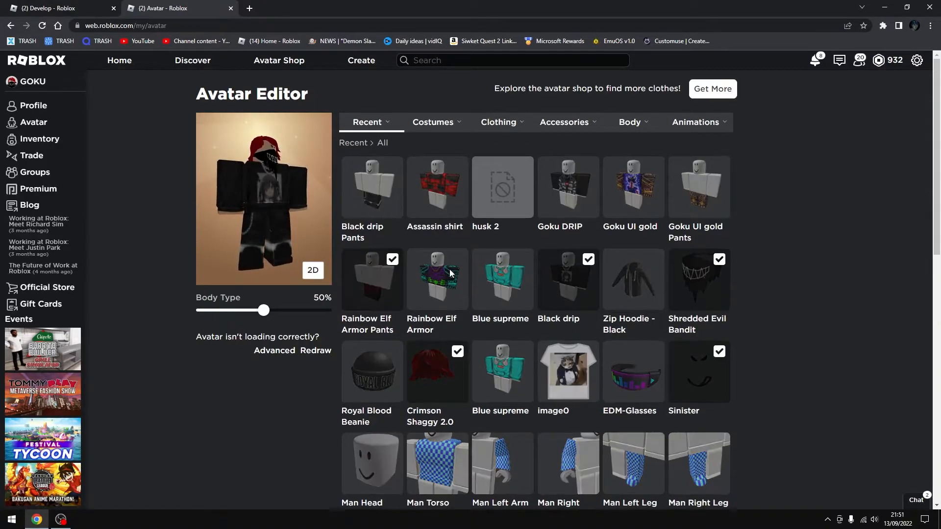
- Review the uploaded Pants and Shirts lists on the Create page, then return to the Avatar Editor
left_click(56, 8)
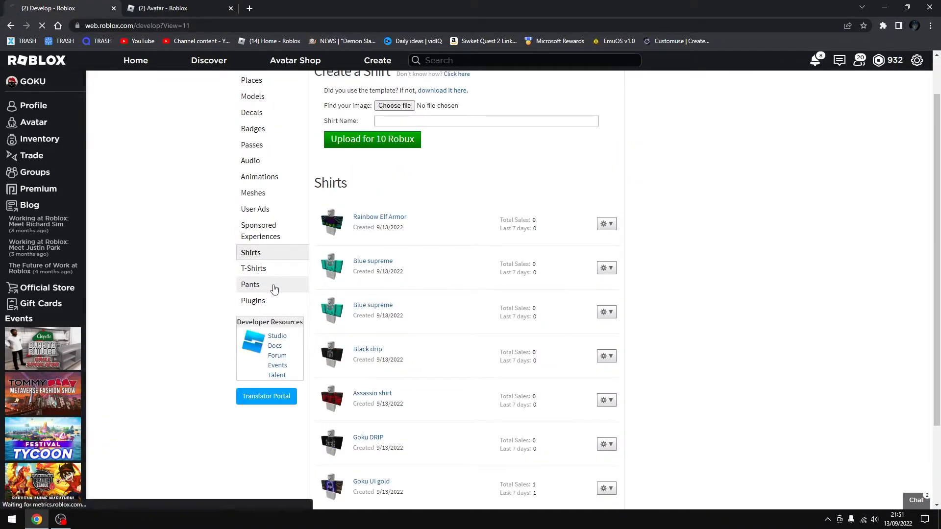
left_click(250, 284)
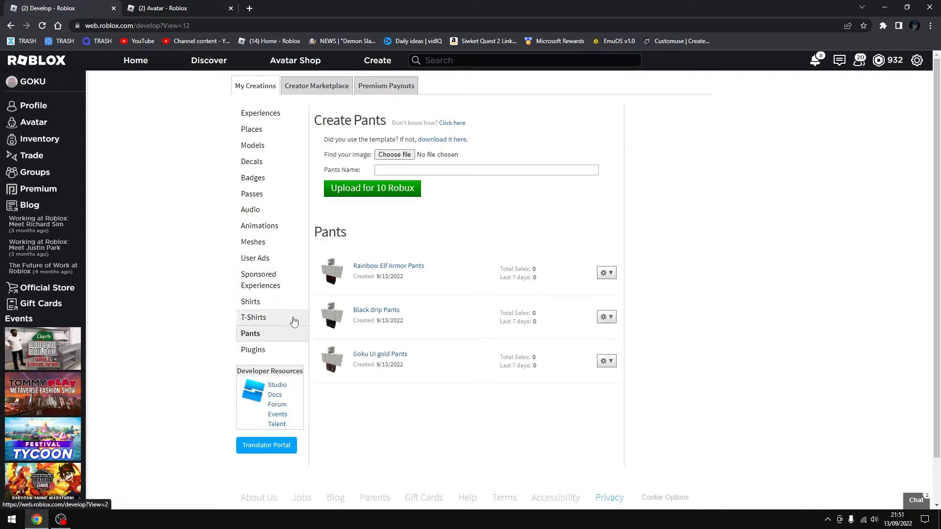
left_click(253, 316)
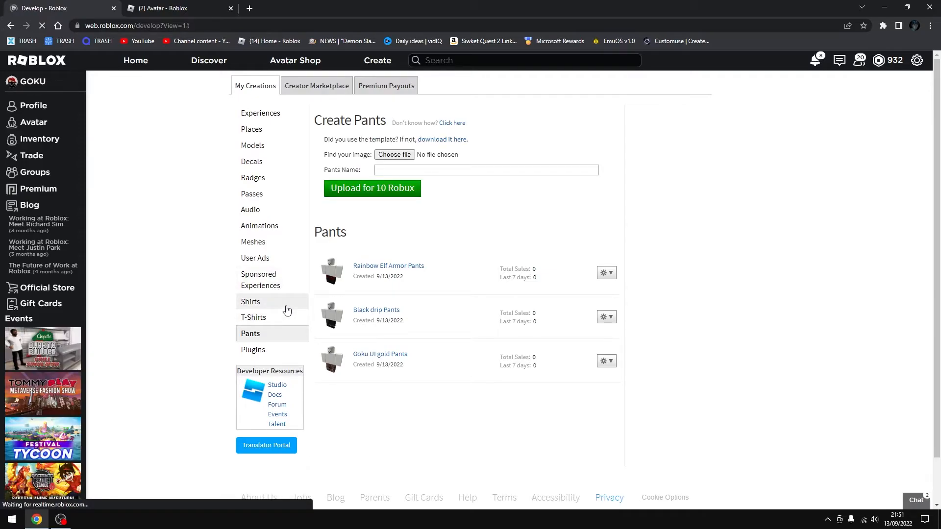
left_click(250, 301)
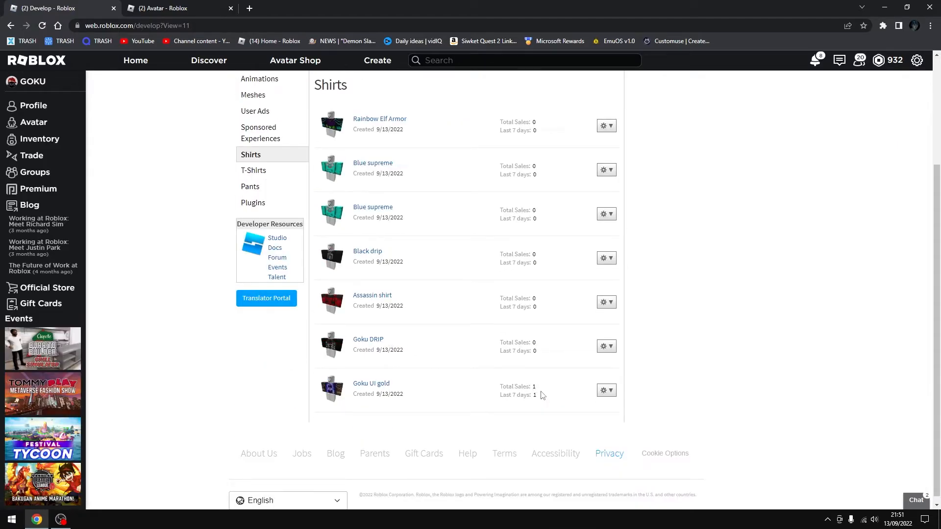
left_click(174, 8)
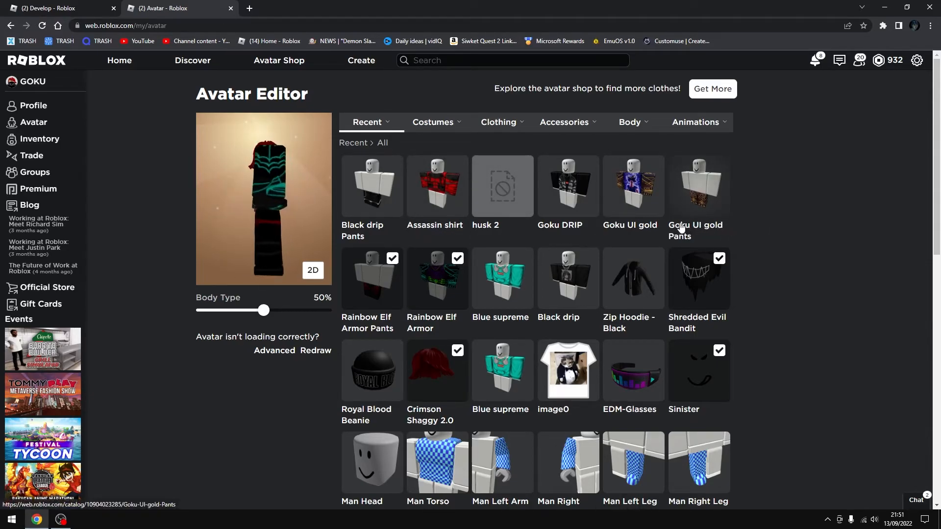
- Replace the avatar's pants with the Black drip Pants under the Rainbow Elf Armor shirt
left_click(567, 186)
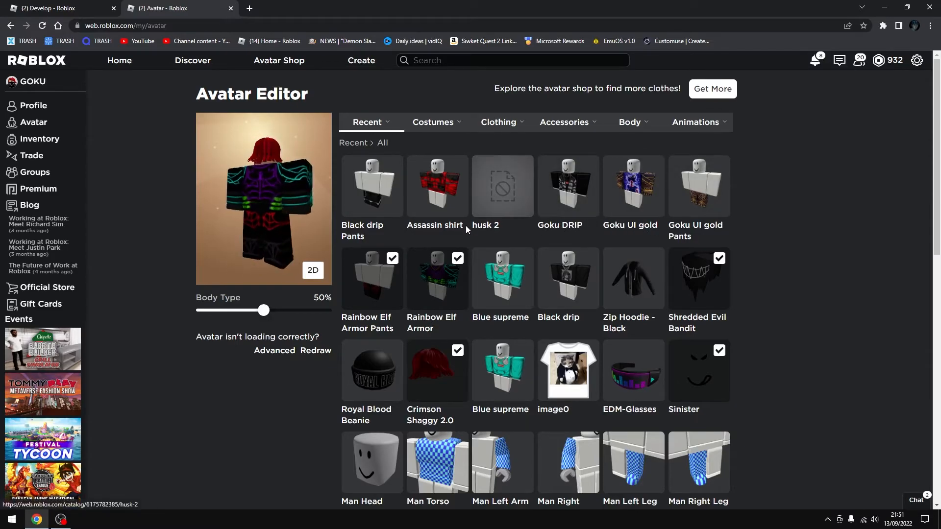
left_click(370, 185)
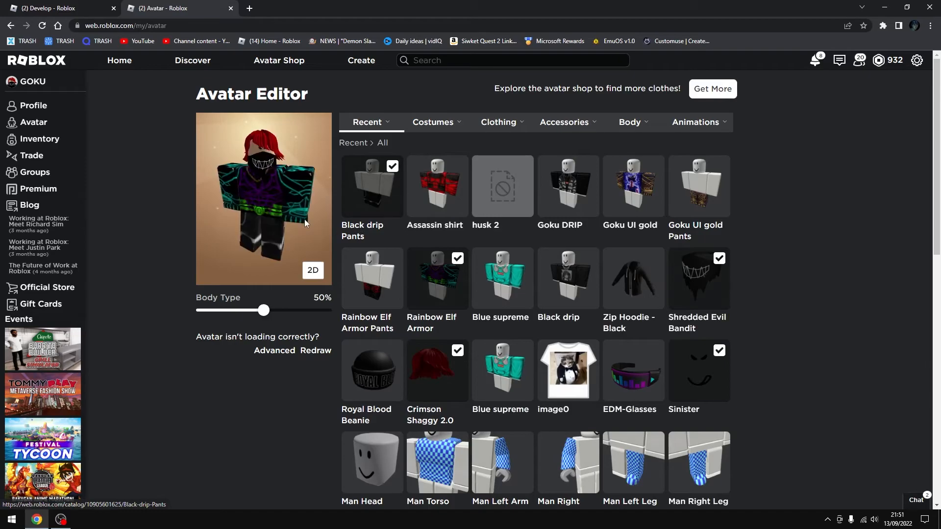